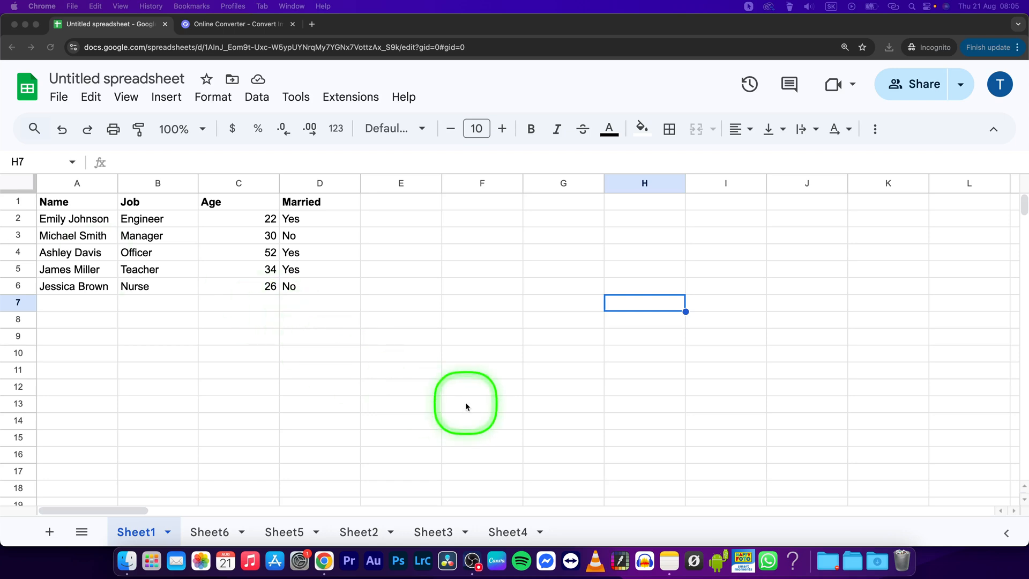
mouse_move(470, 410)
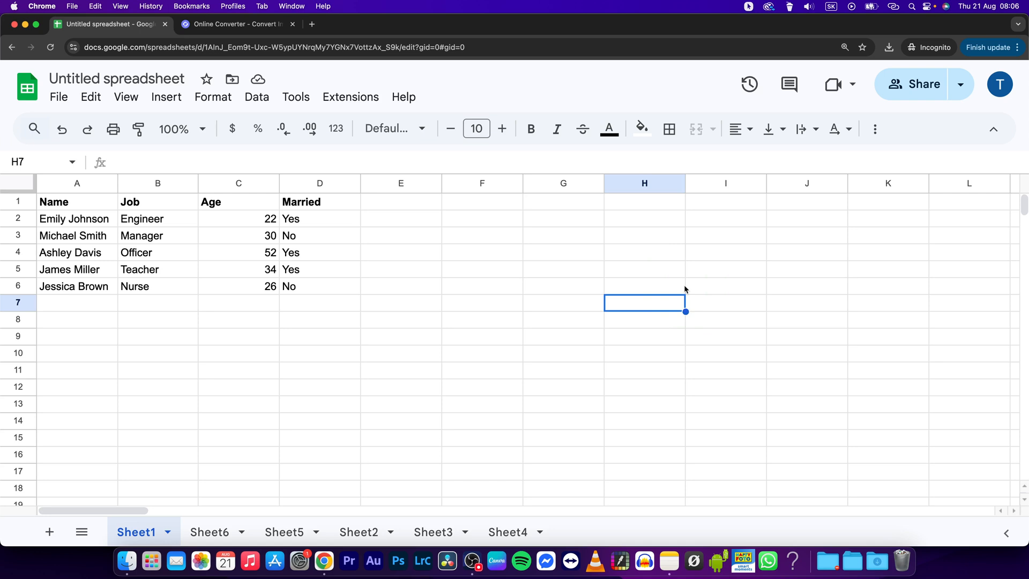
key(cmd+f)
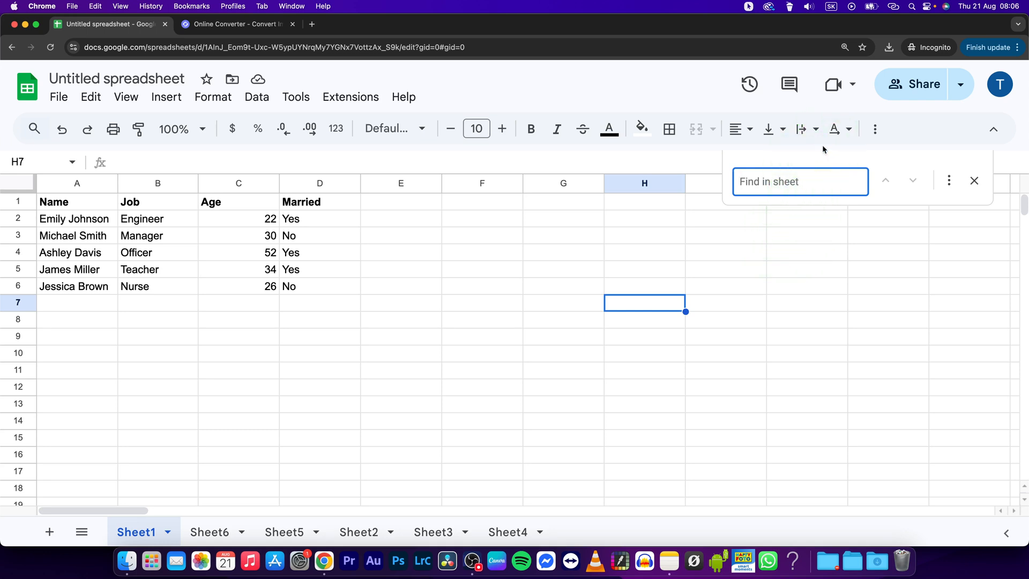
text(Michael)
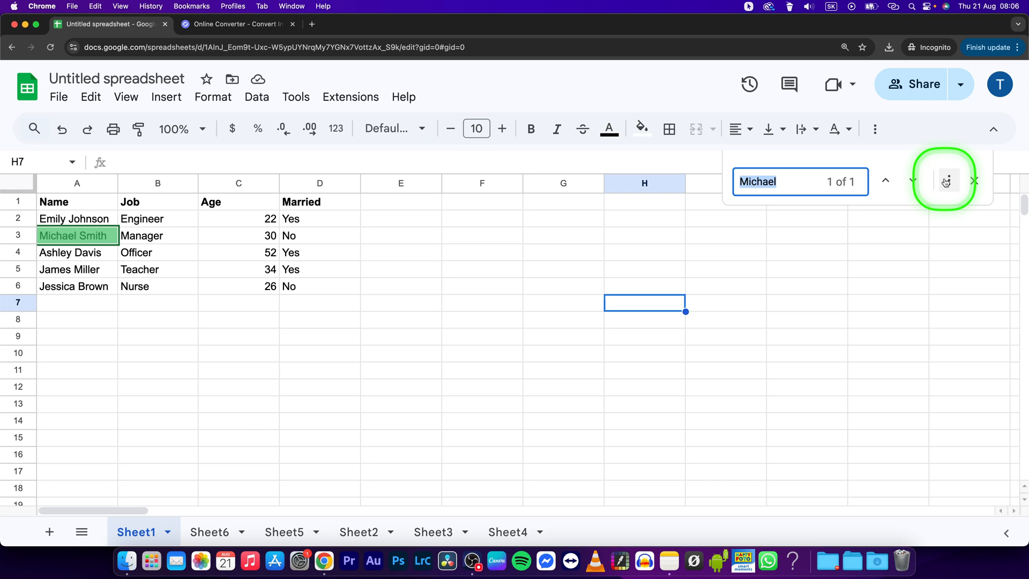
click(946, 181)
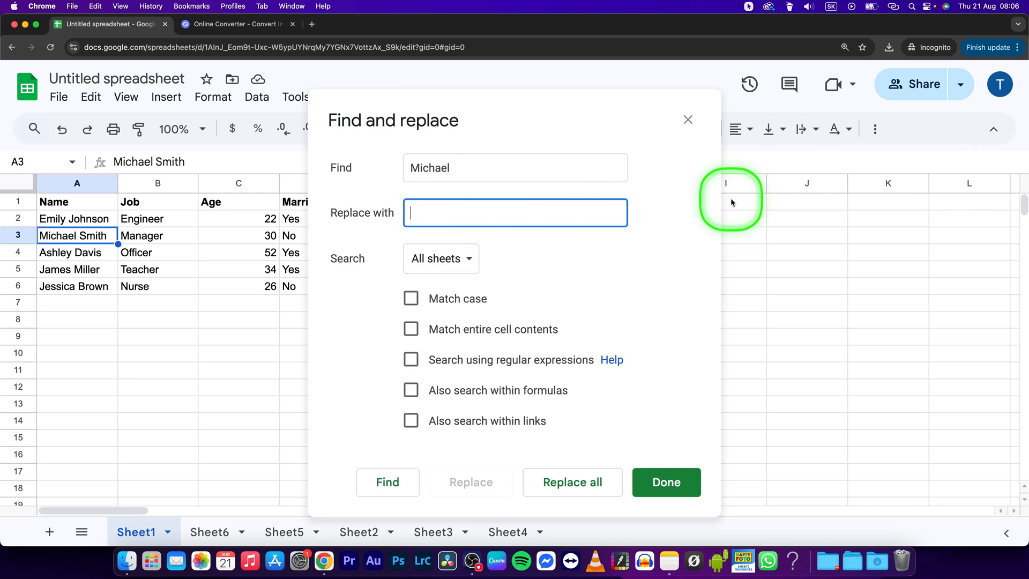
Enter 'John' as the replacement, then close the dialog without replacing anything
text(John)
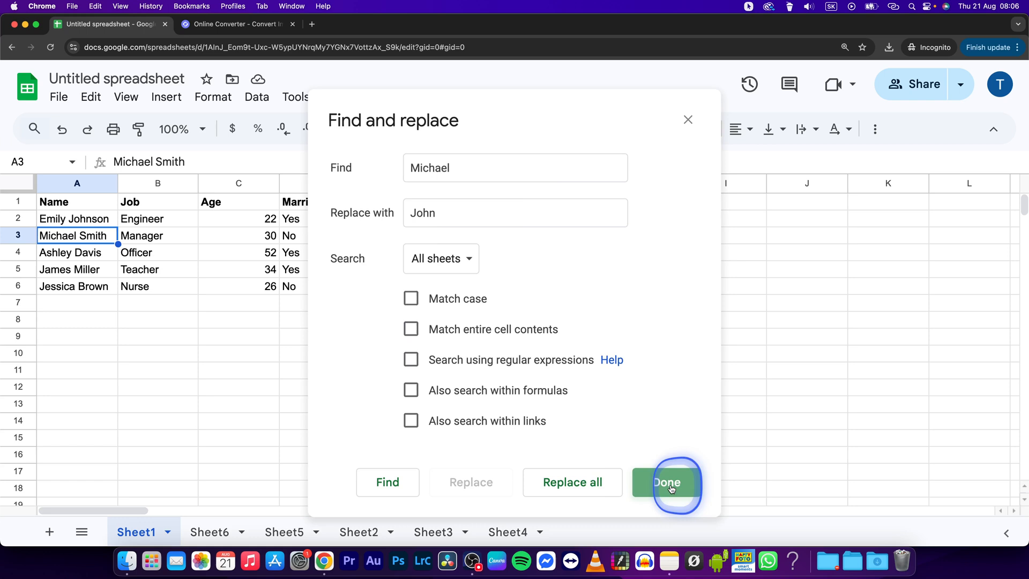
click(666, 482)
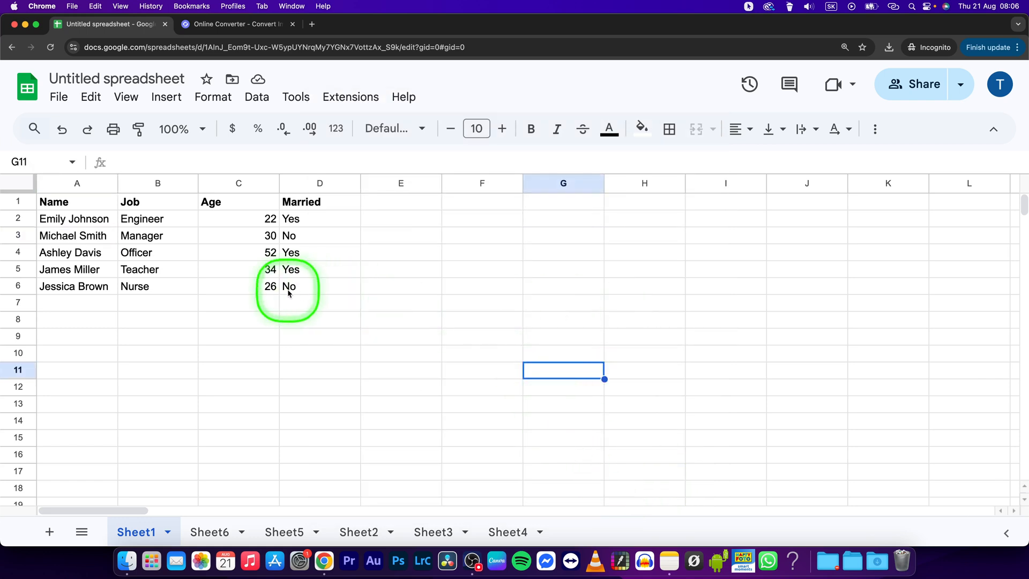